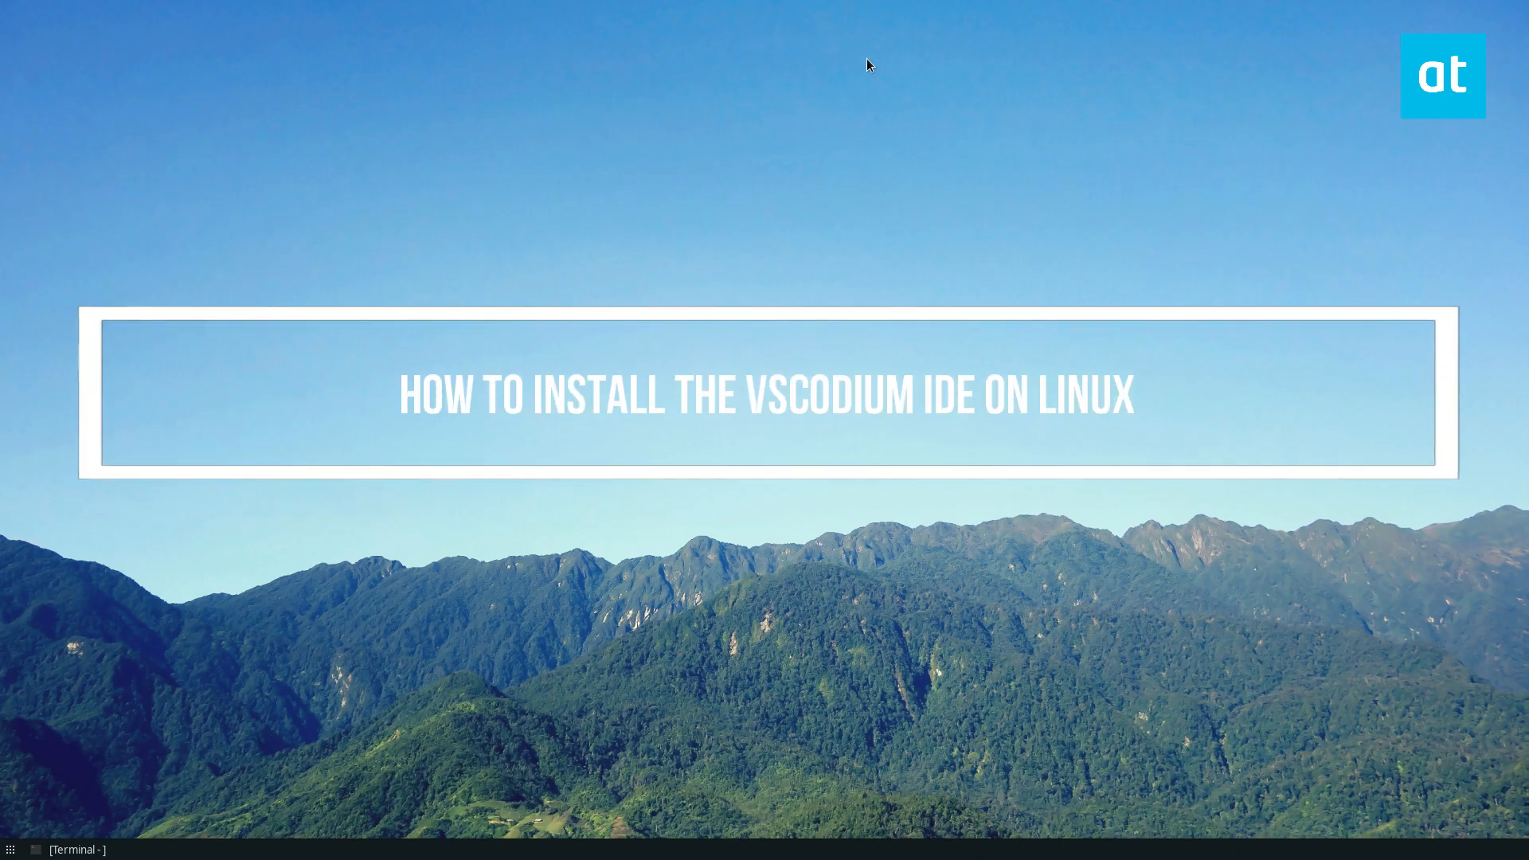
pyautogui.moveTo(825, 124)
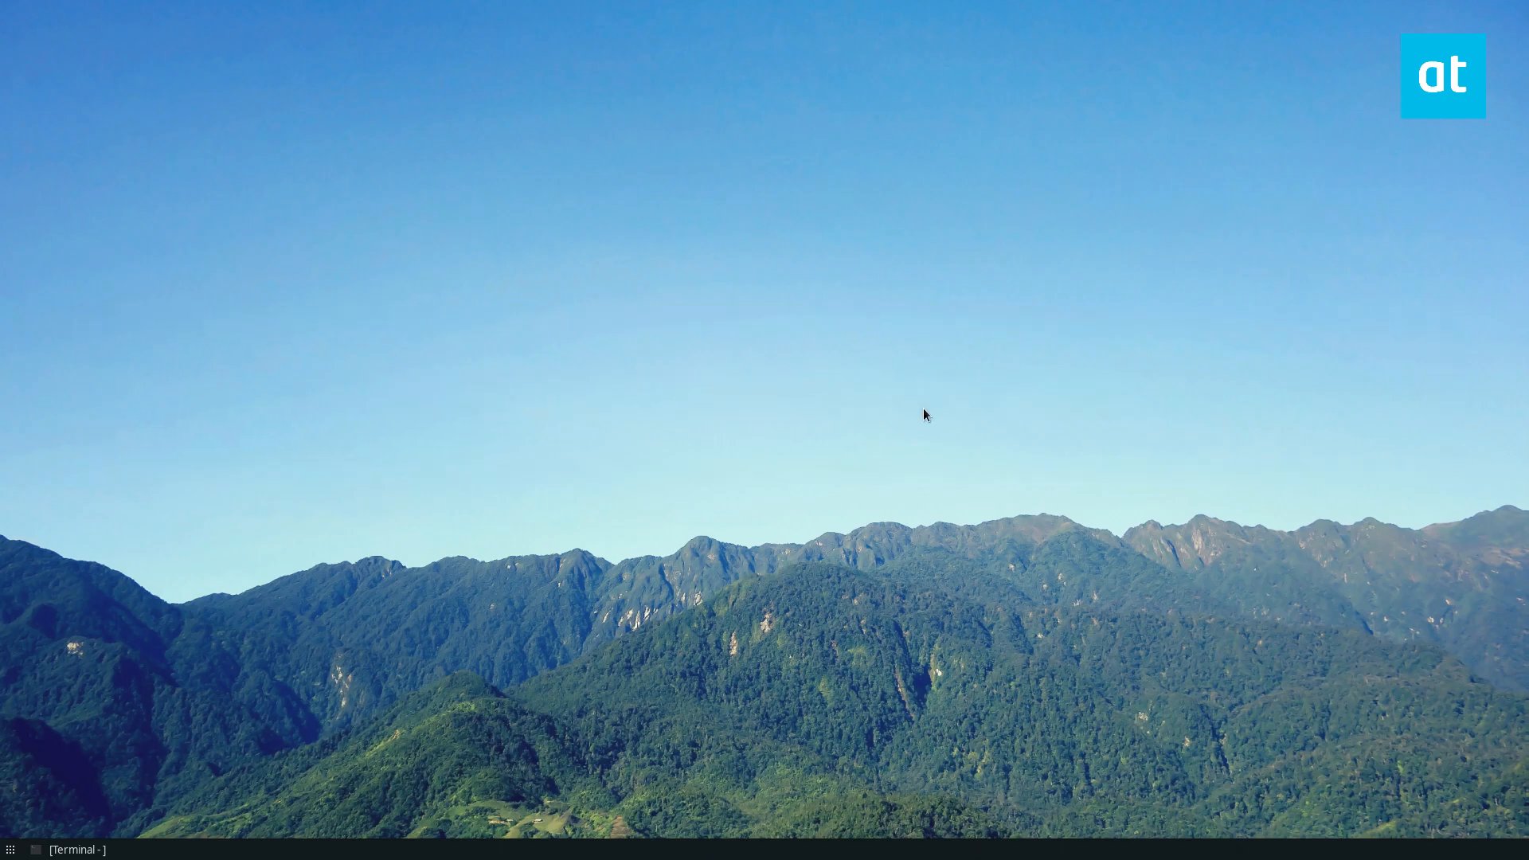
# Bring up the Terminal window and maximize it to fill the screen.
pyautogui.click(76, 850)
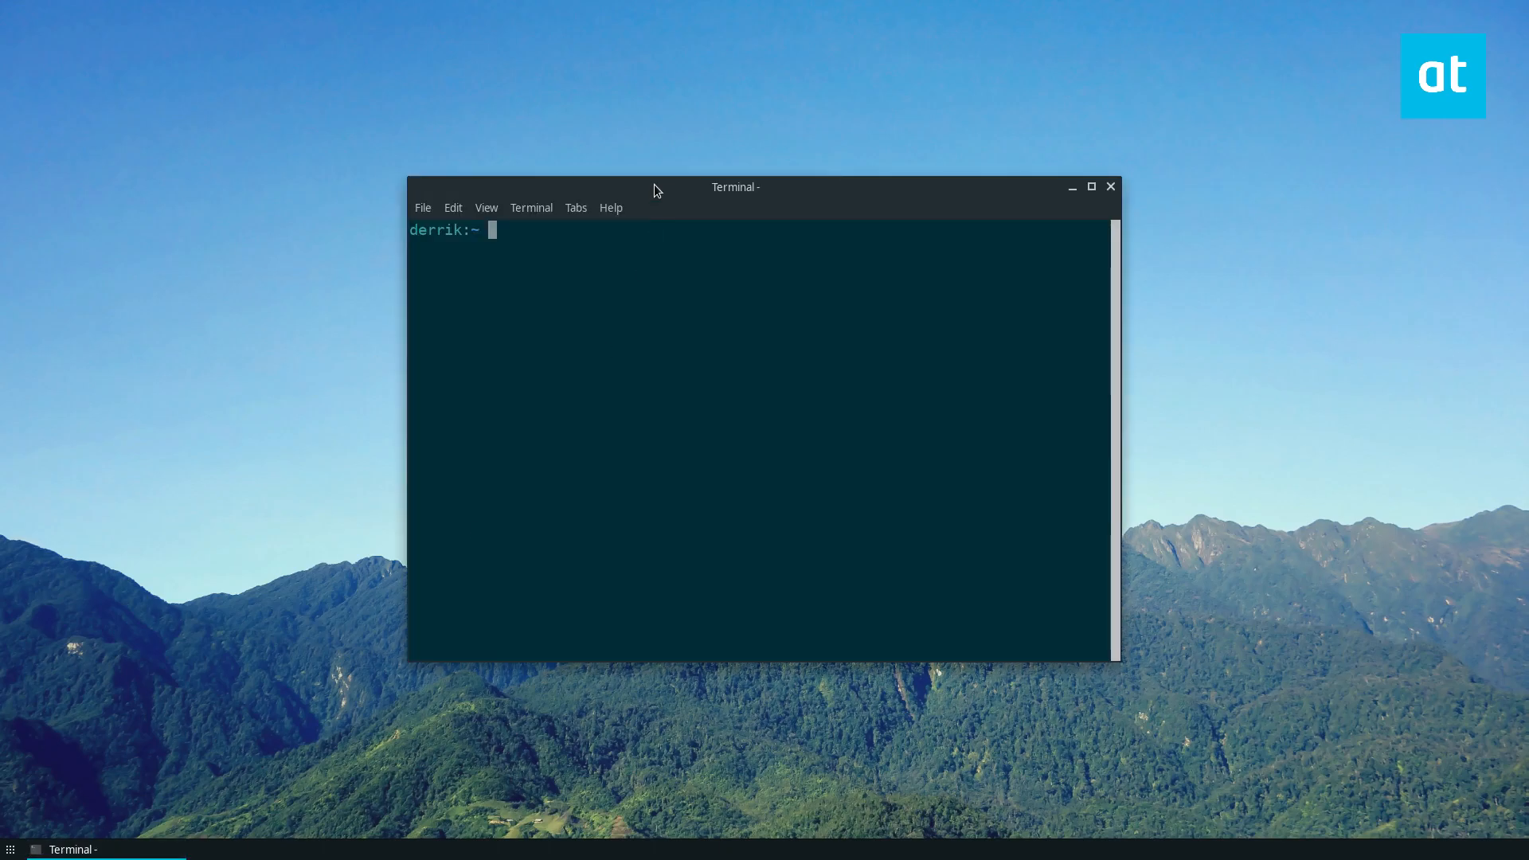
pyautogui.moveTo(733, 187); pyautogui.dragTo(747, 129)
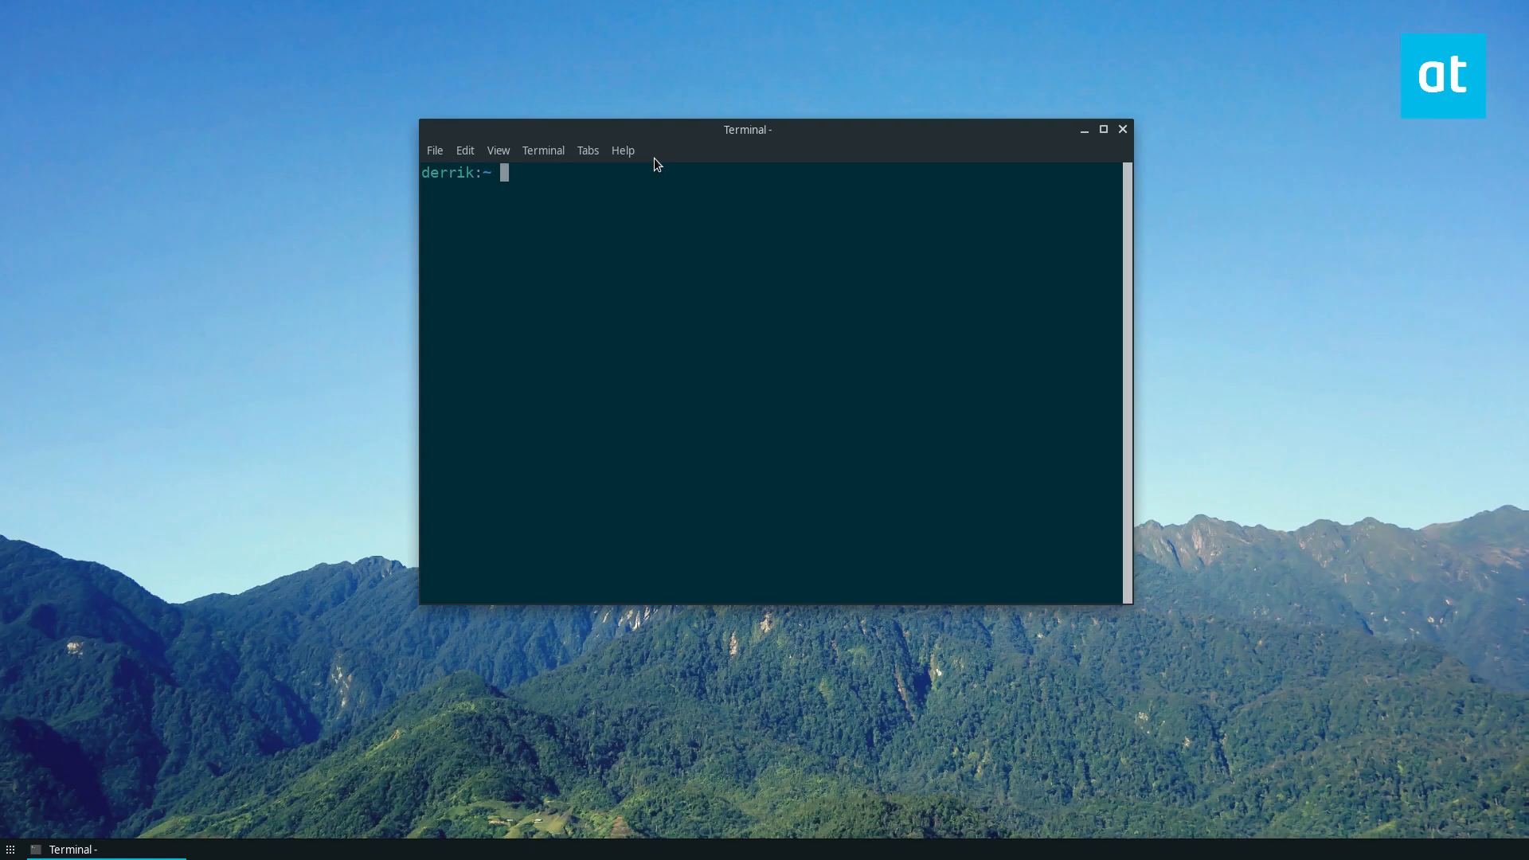
pyautogui.click(1103, 128)
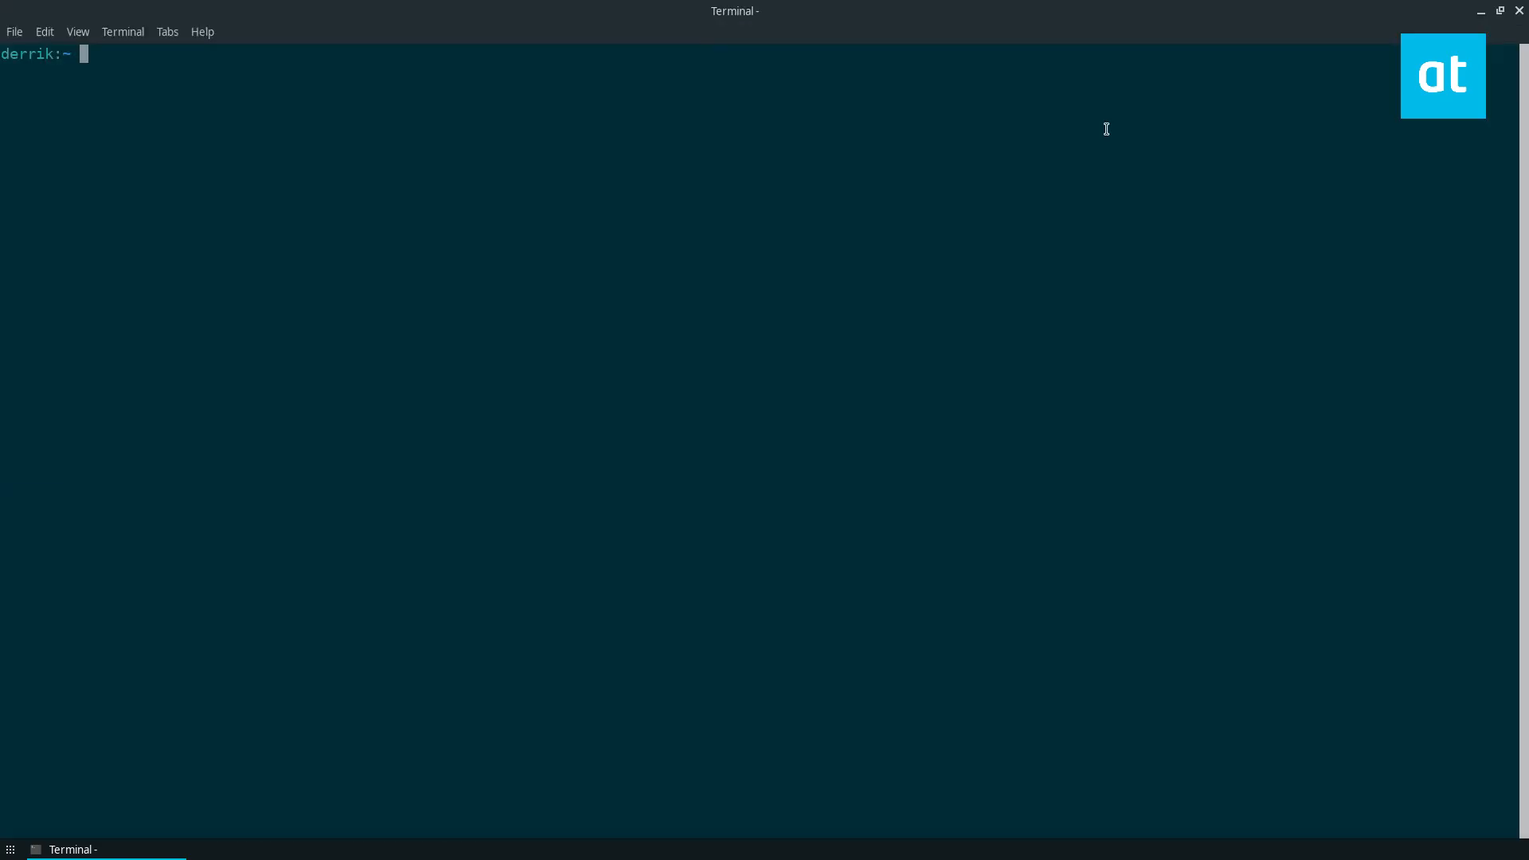
pyautogui.moveTo(831, 296)
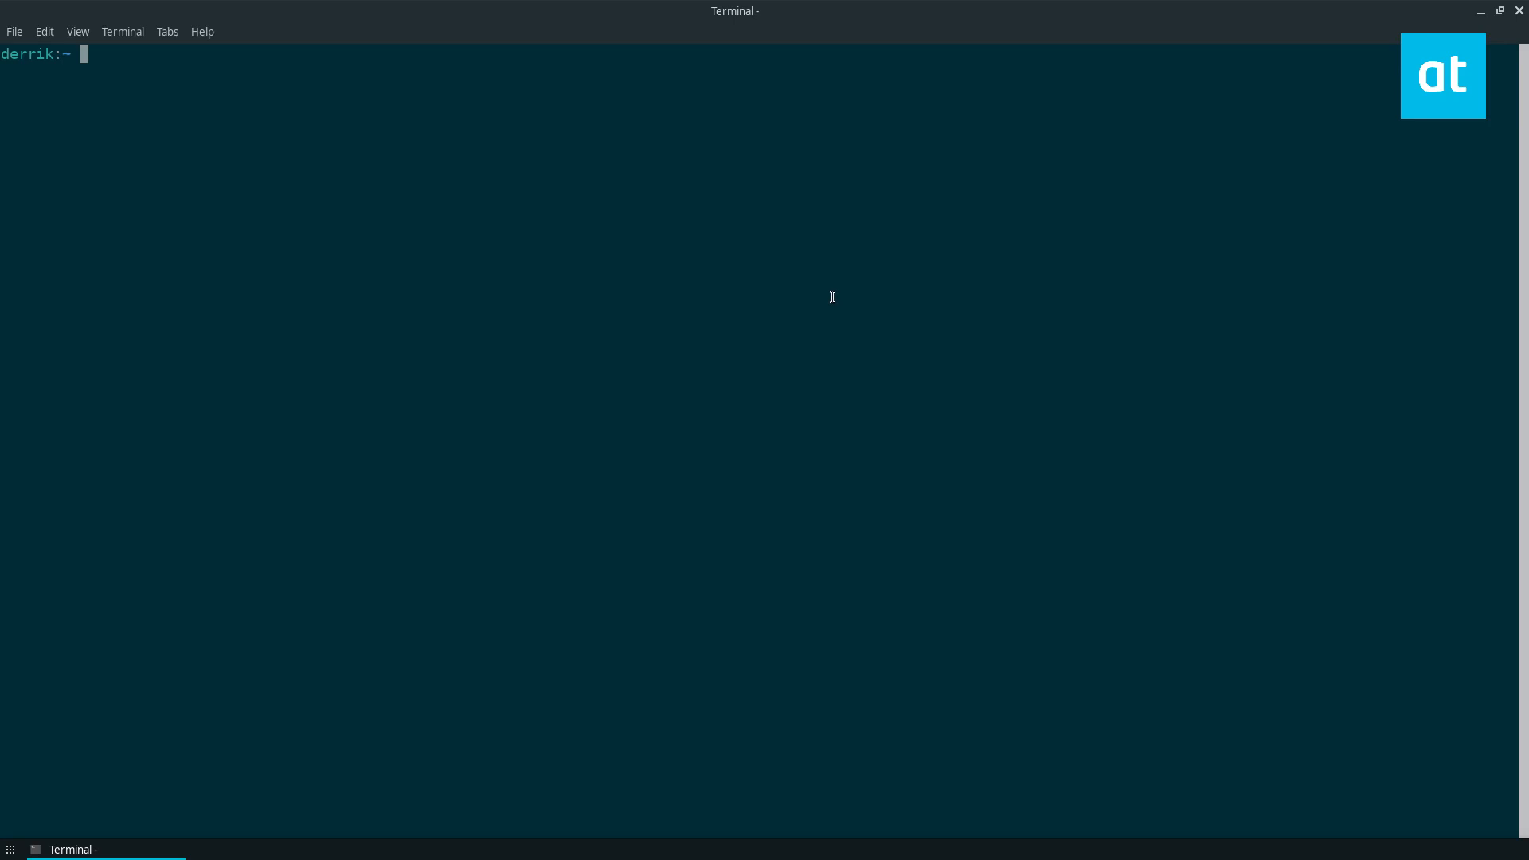
# Run 'flatpak search vscodium' to find com.vscodium.codium 1.45.1 on flathub, then begin a sudo command.
pyautogui.write('flatpak')
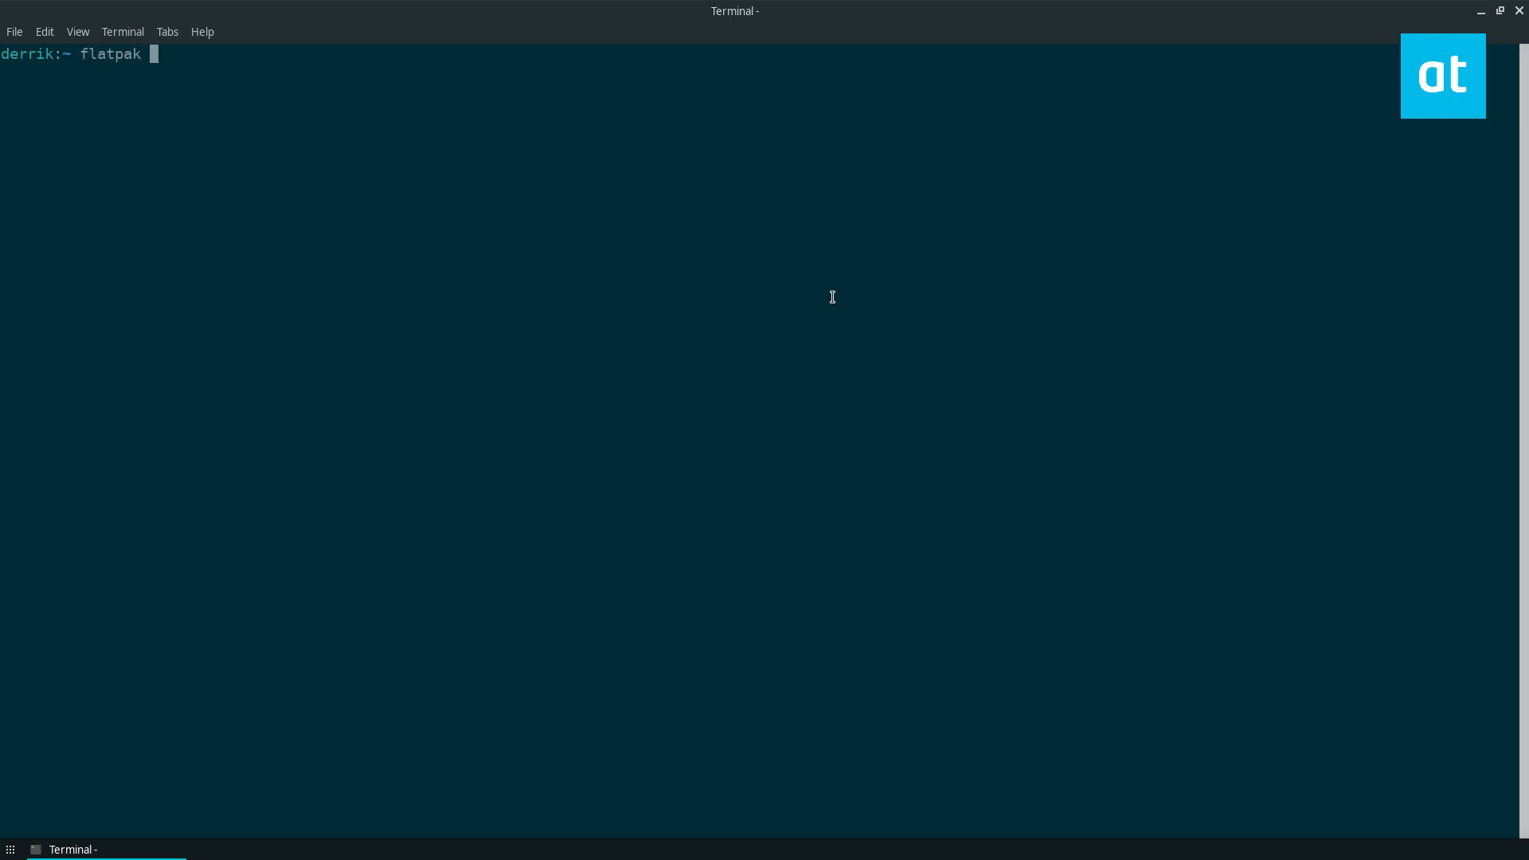
pyautogui.write('search vscodium')
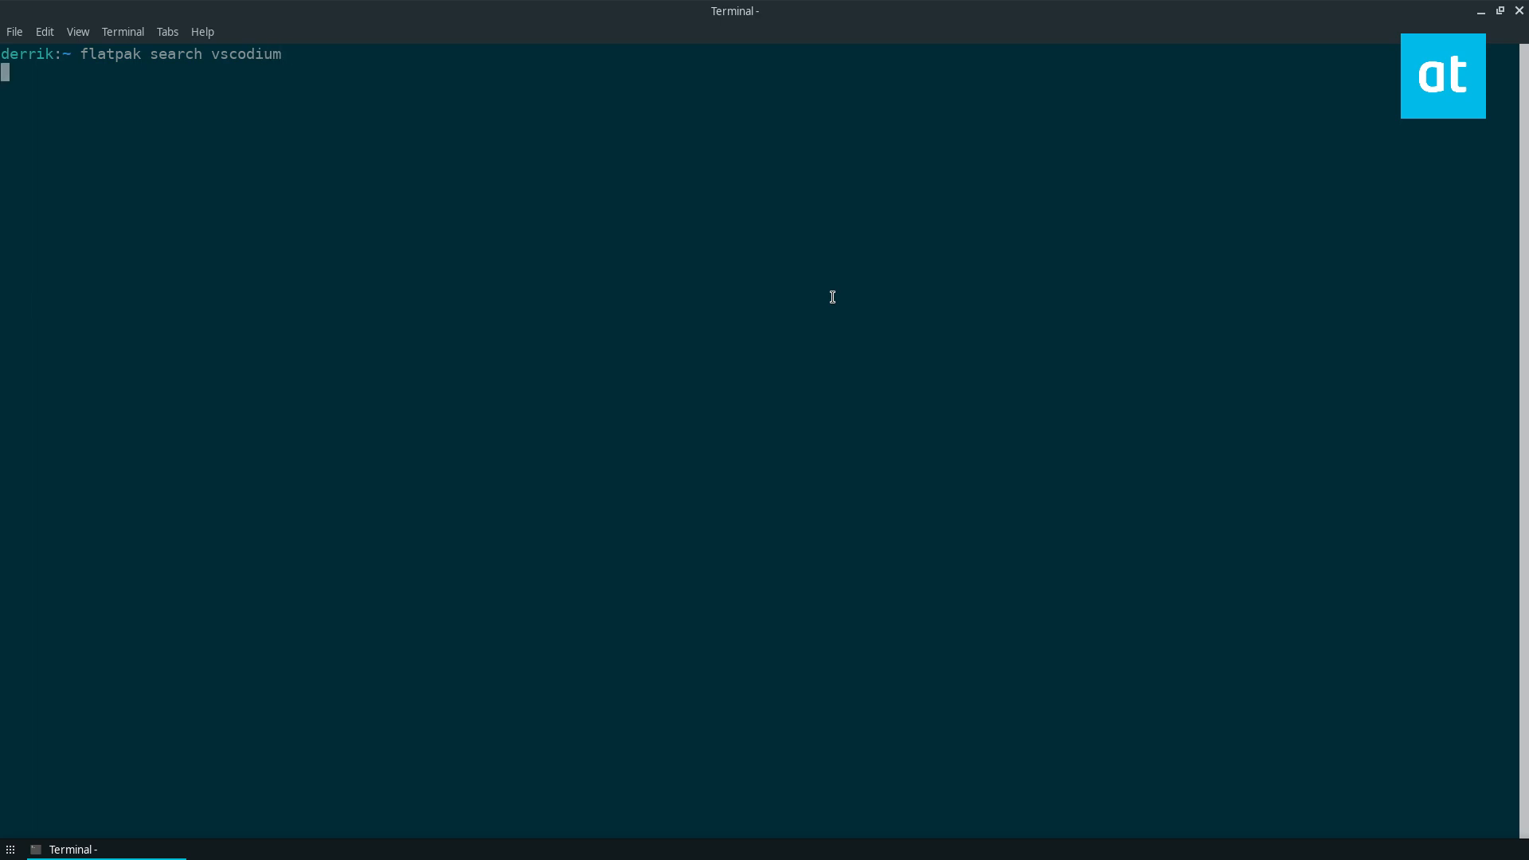
pyautogui.moveTo(433, 180)
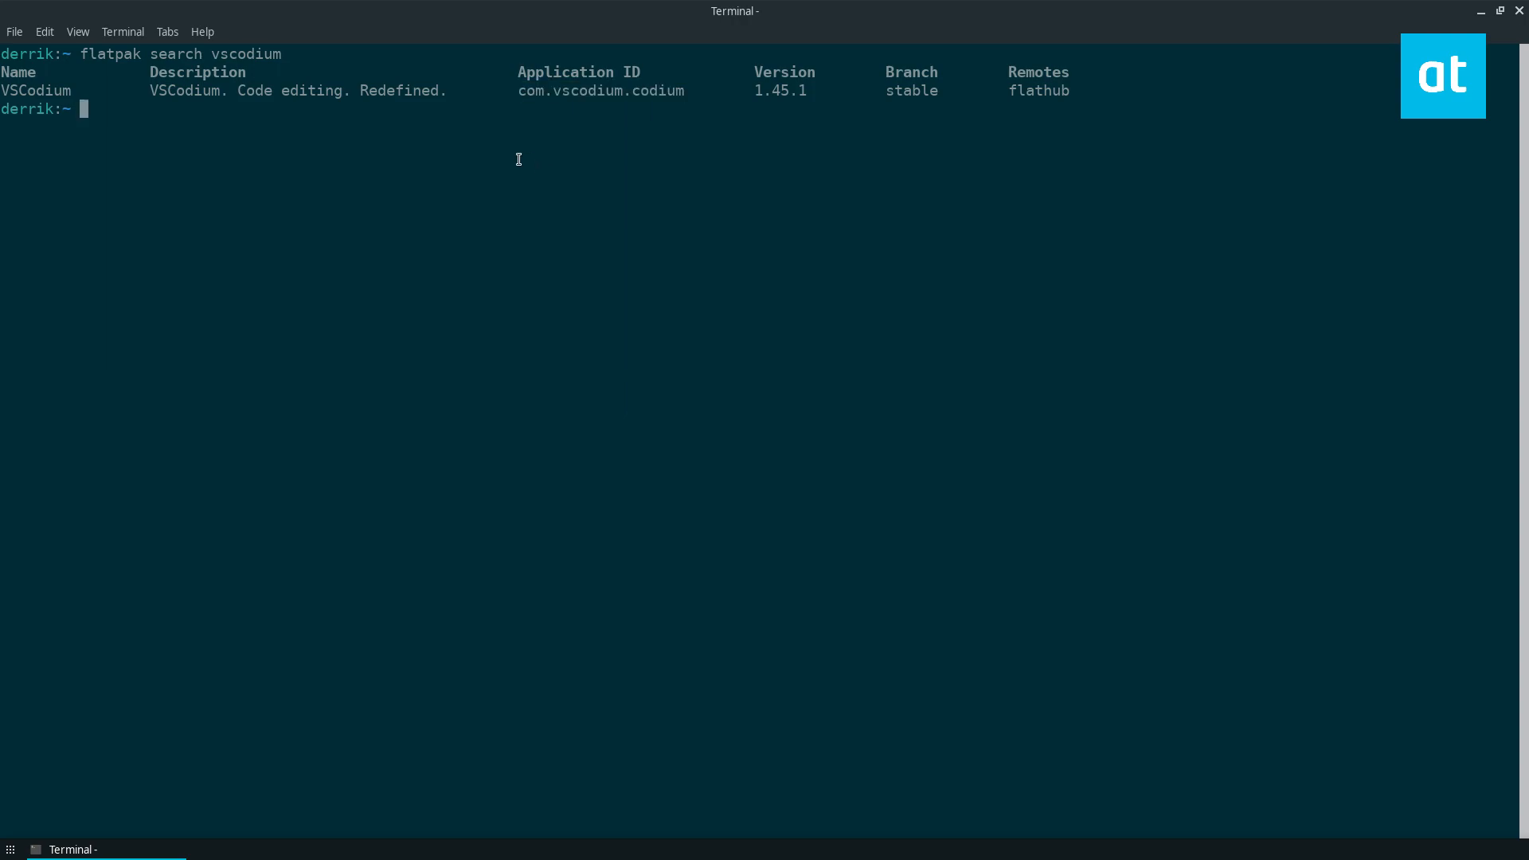
pyautogui.write('sudo f')
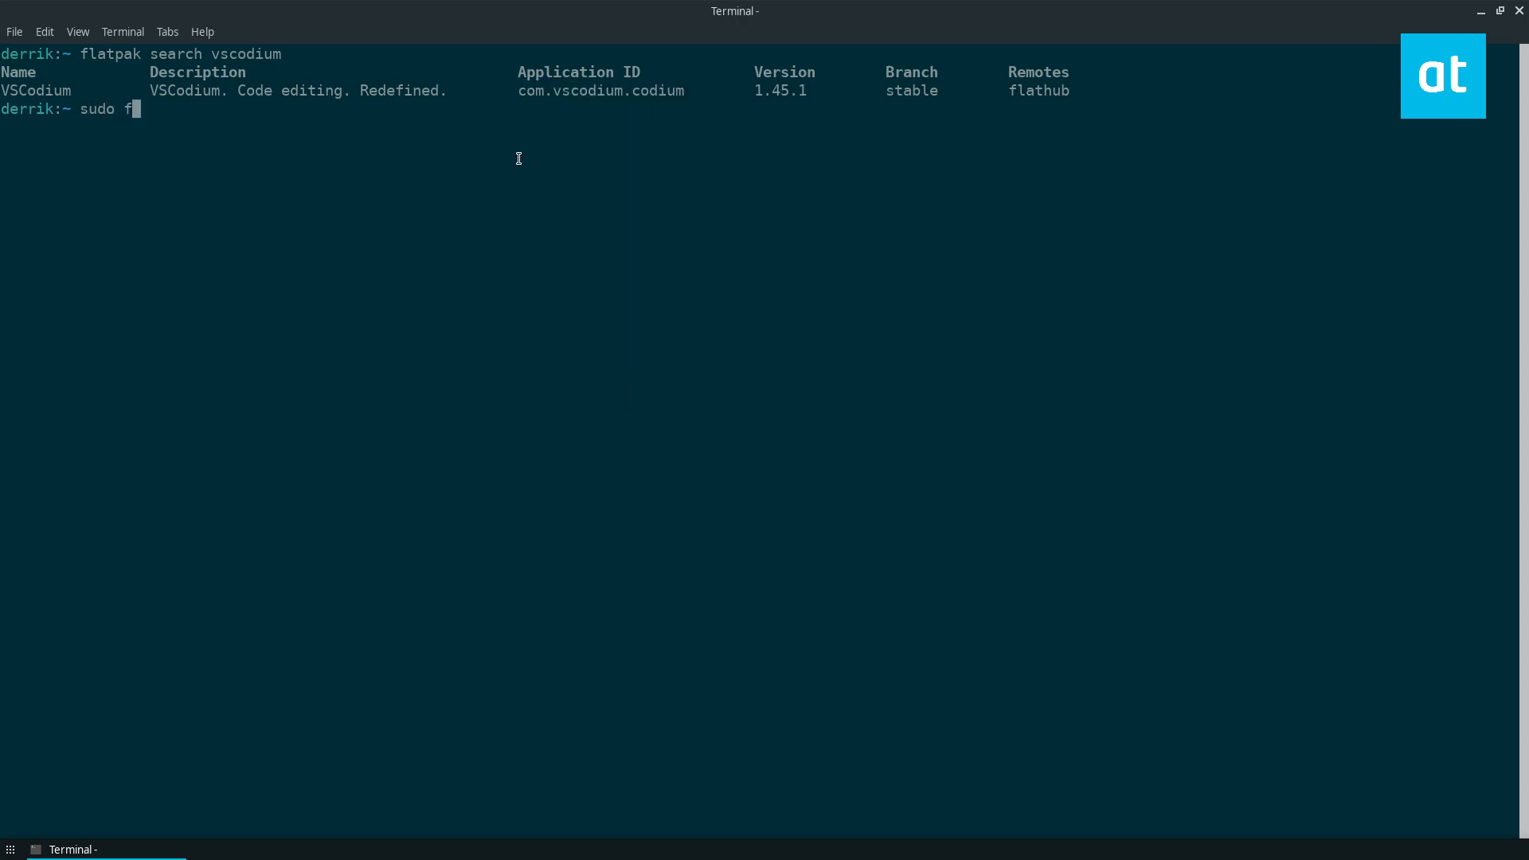
# Run 'sudo flatpak install com.vscodium.codium -y', then launch VSCodium from the app menu by searching 'vsc'.
pyautogui.write('latpak install com.vscodium.codium')
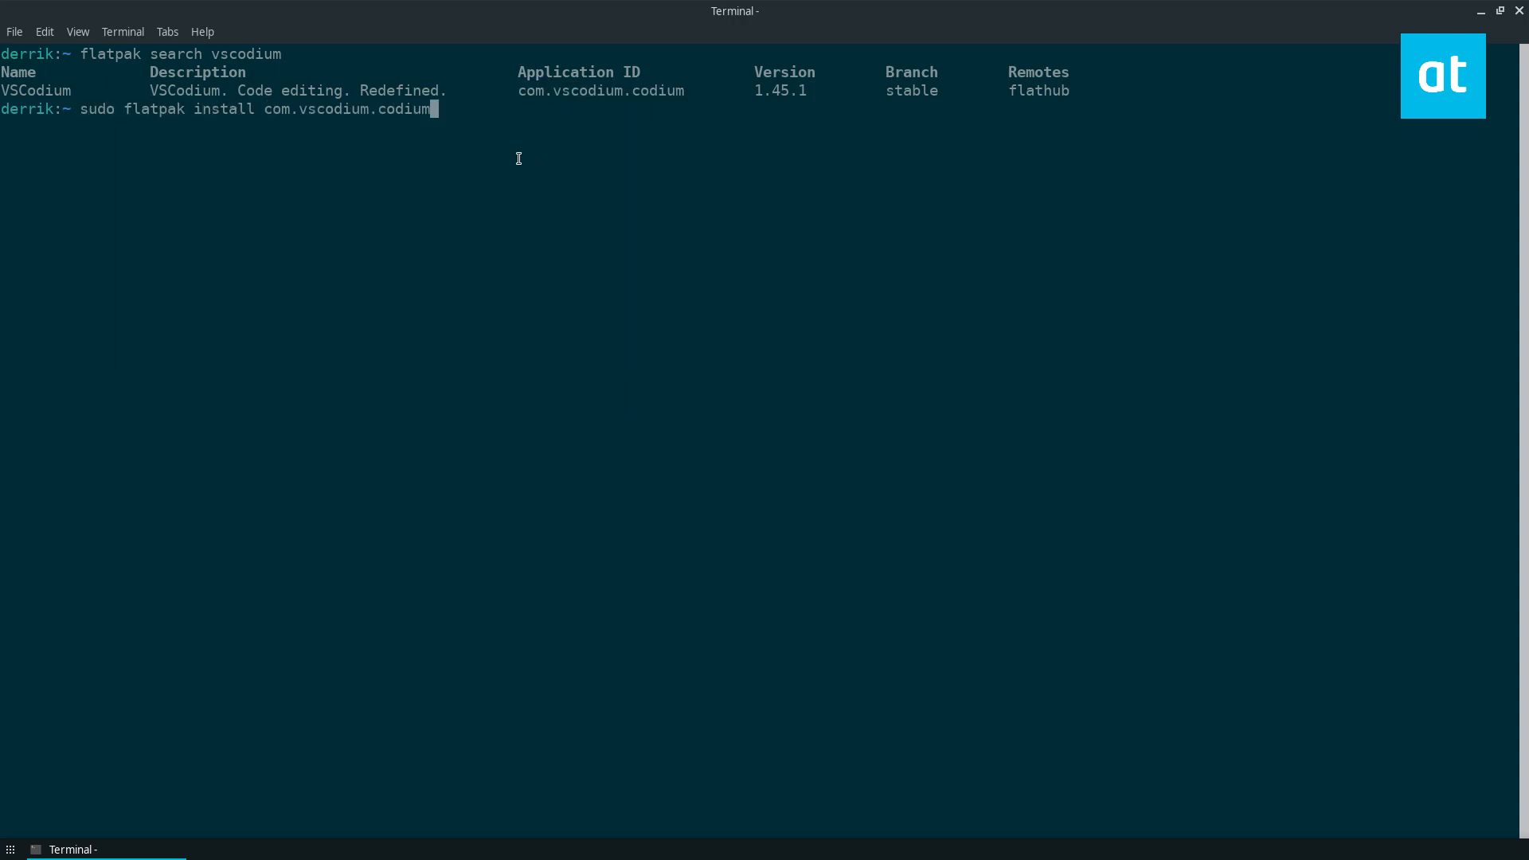
pyautogui.write('-y')
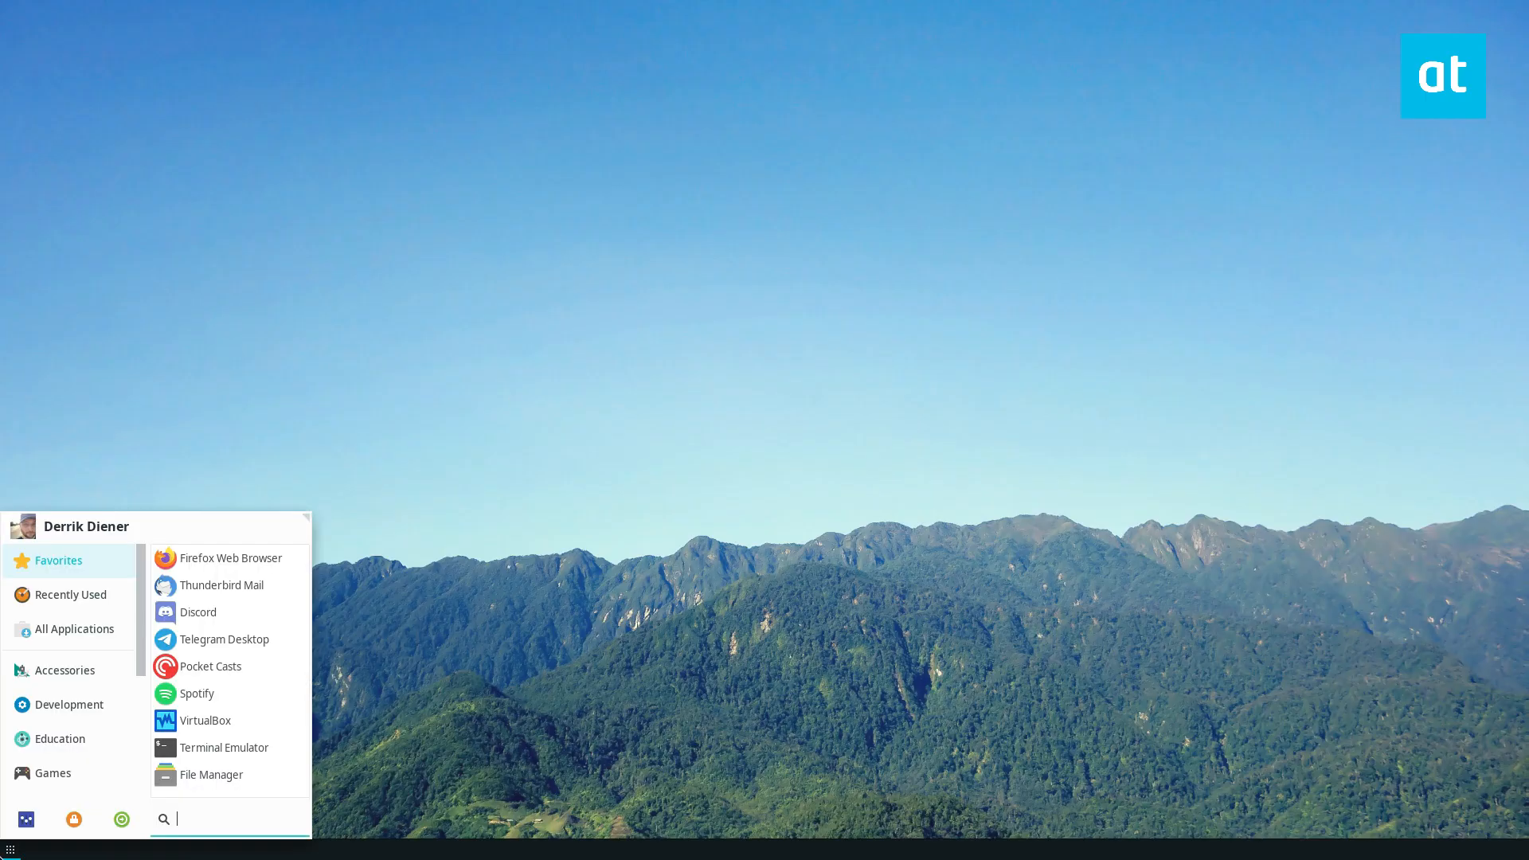
pyautogui.write('vsc')
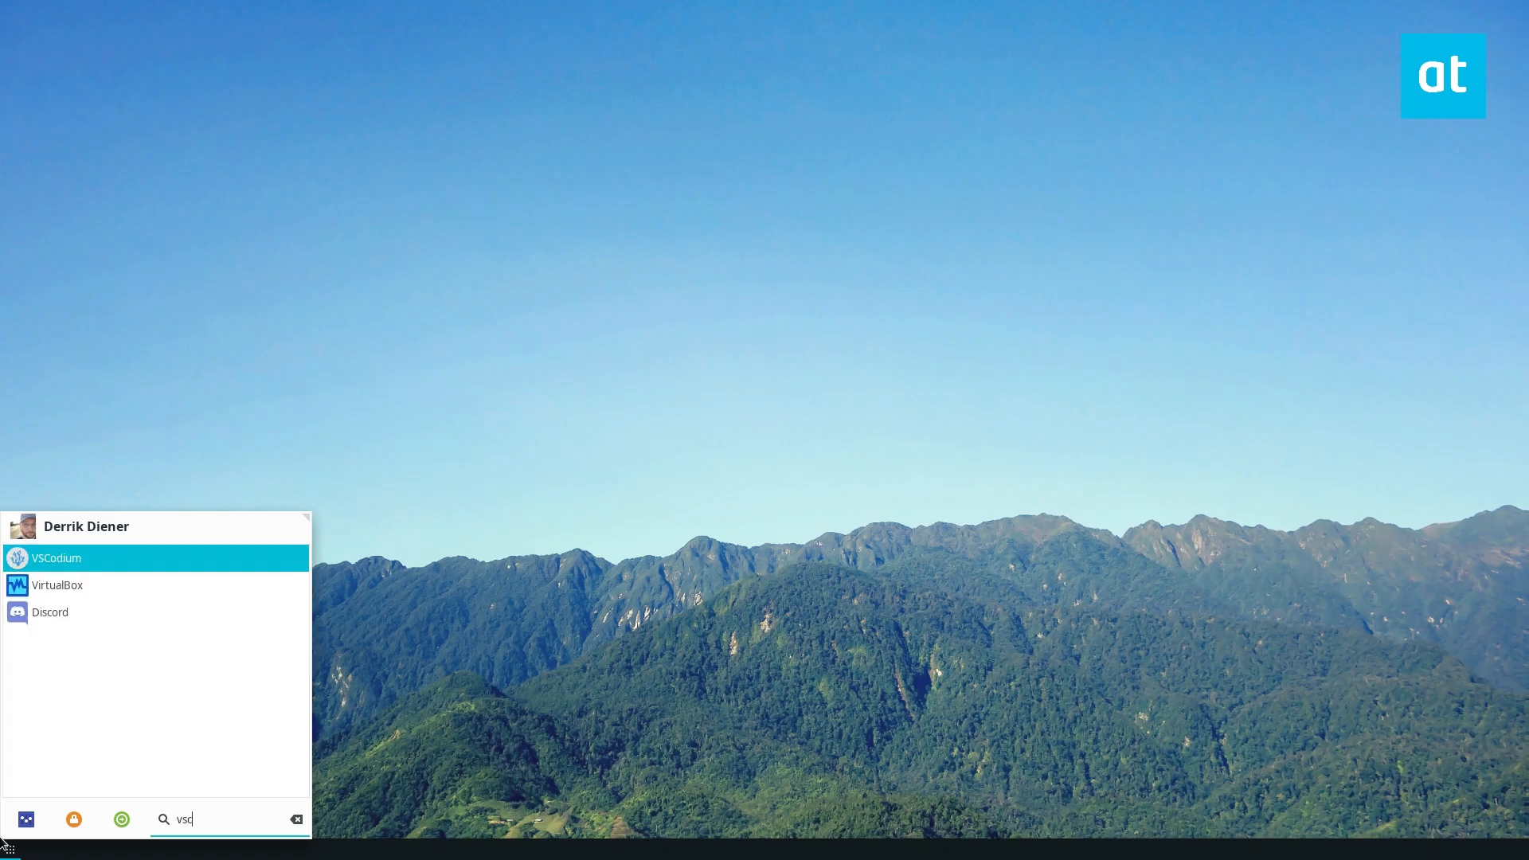
pyautogui.click(56, 558)
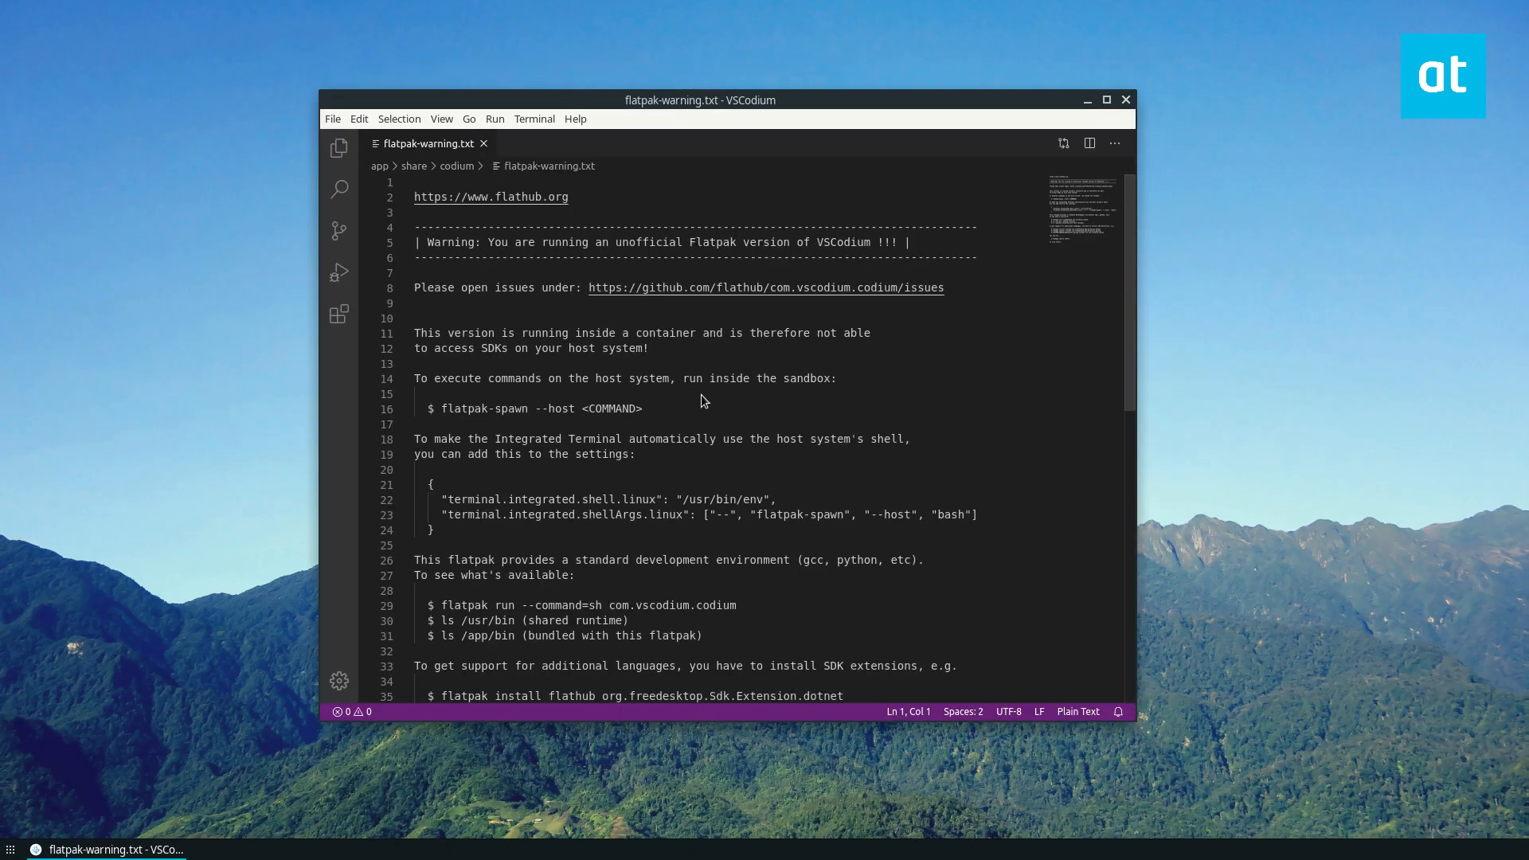
pyautogui.moveTo(1042, 285)
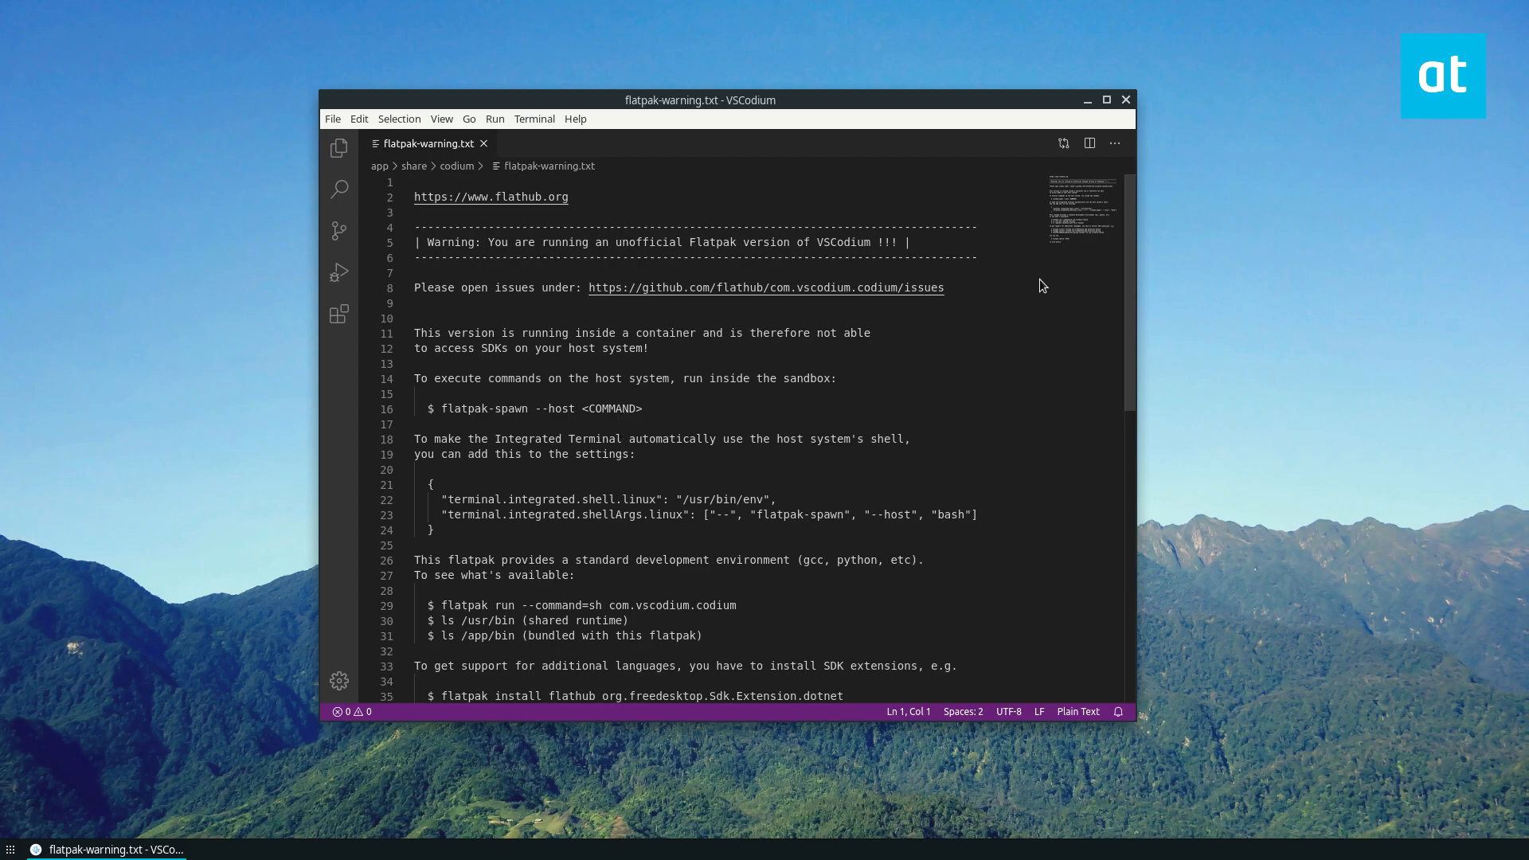
pyautogui.moveTo(766, 379)
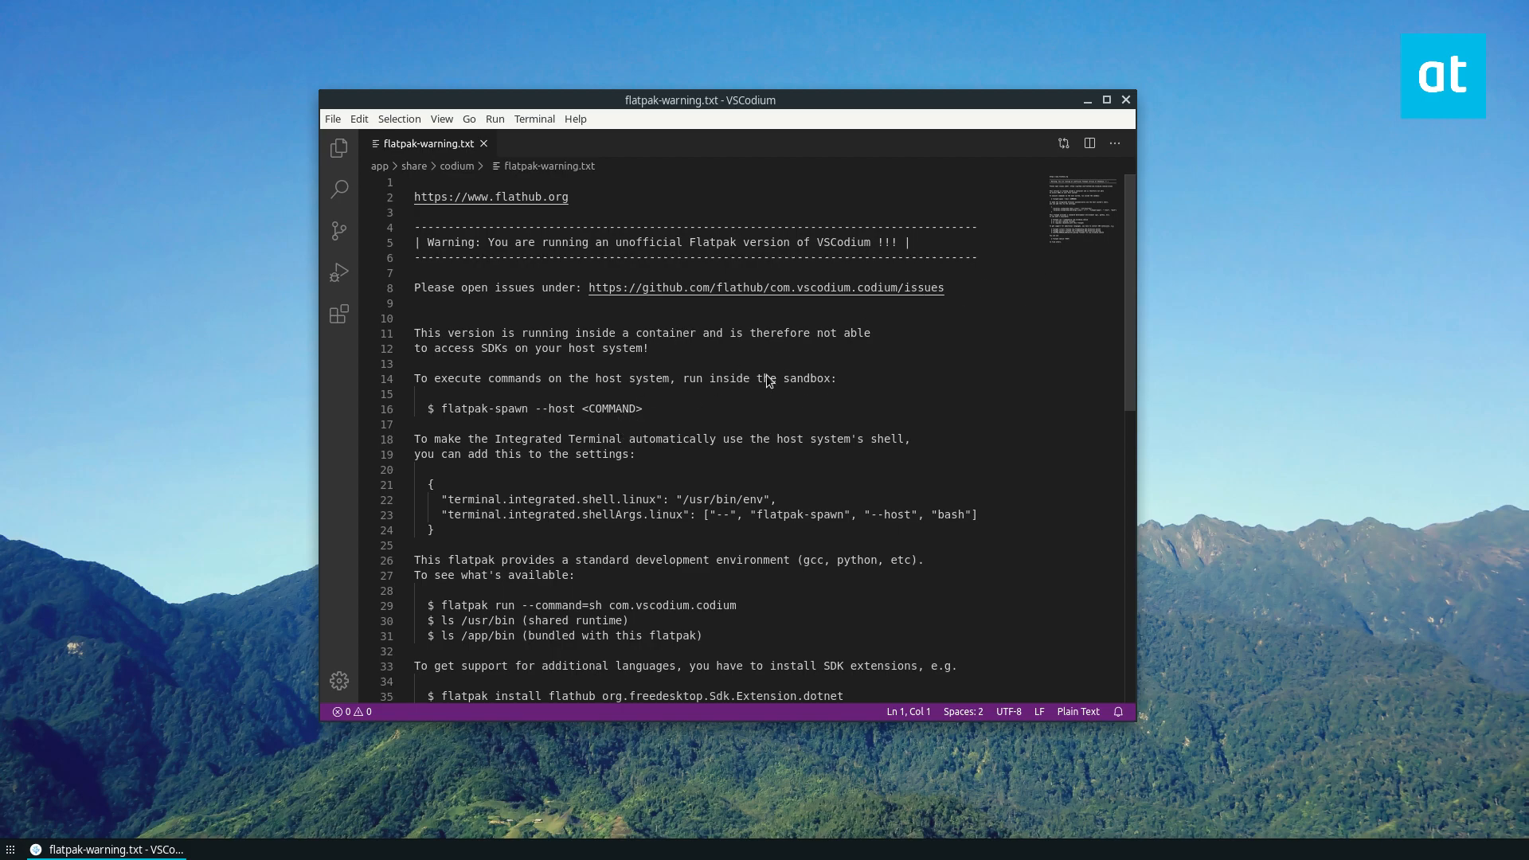